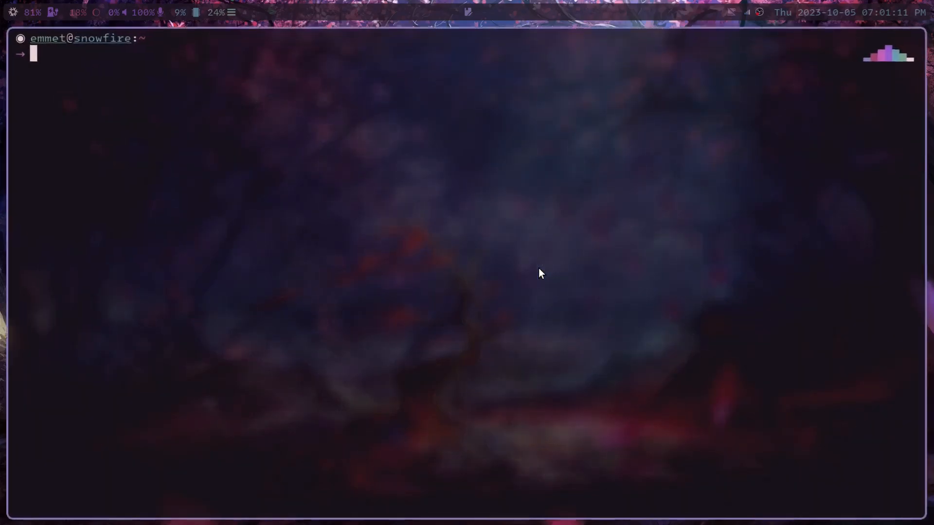
text(sct 2300)
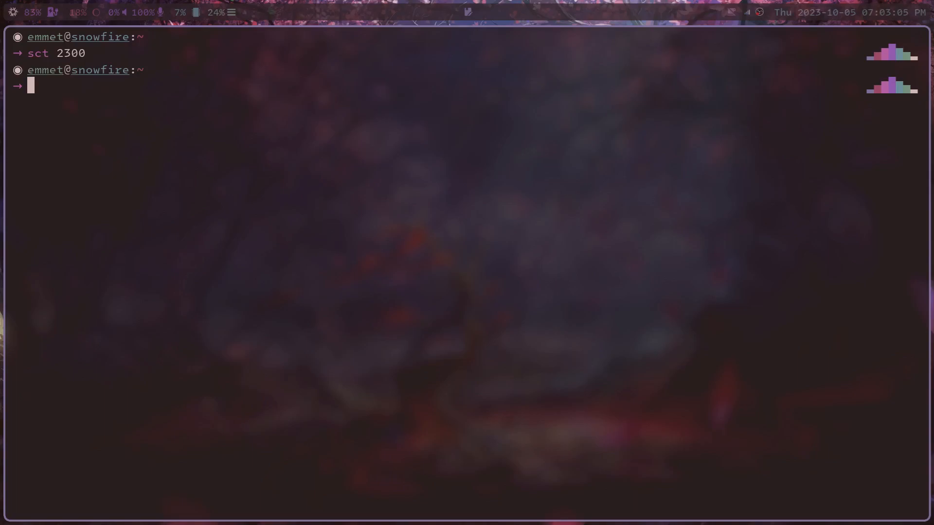
text(clear)
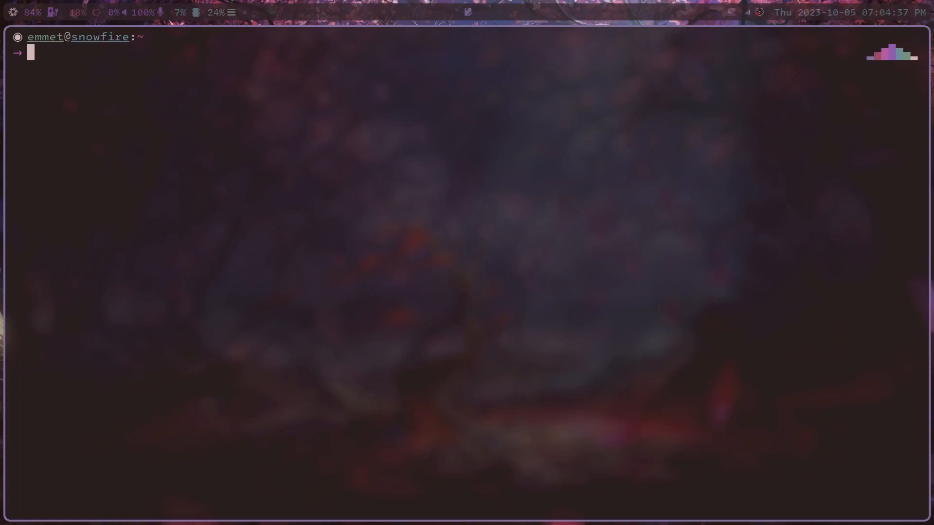
text(sct 2300)
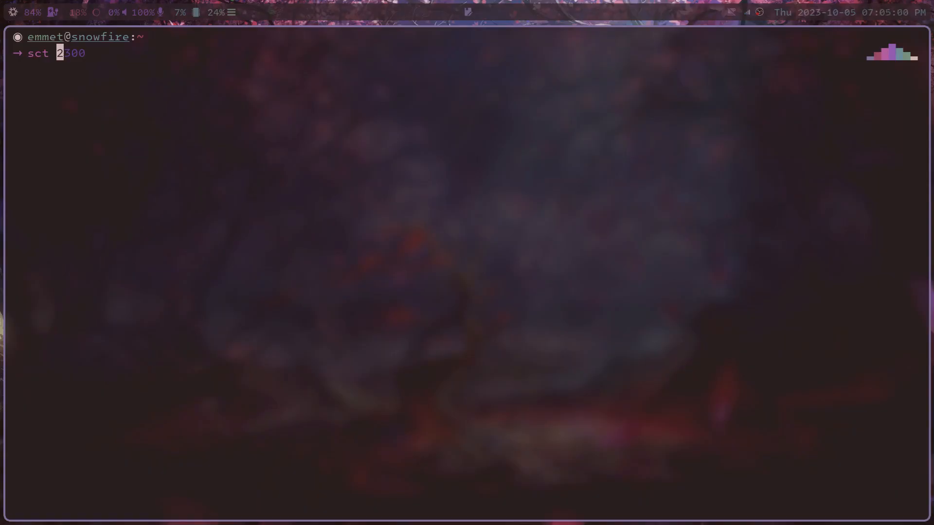
text(000)
text(sct)
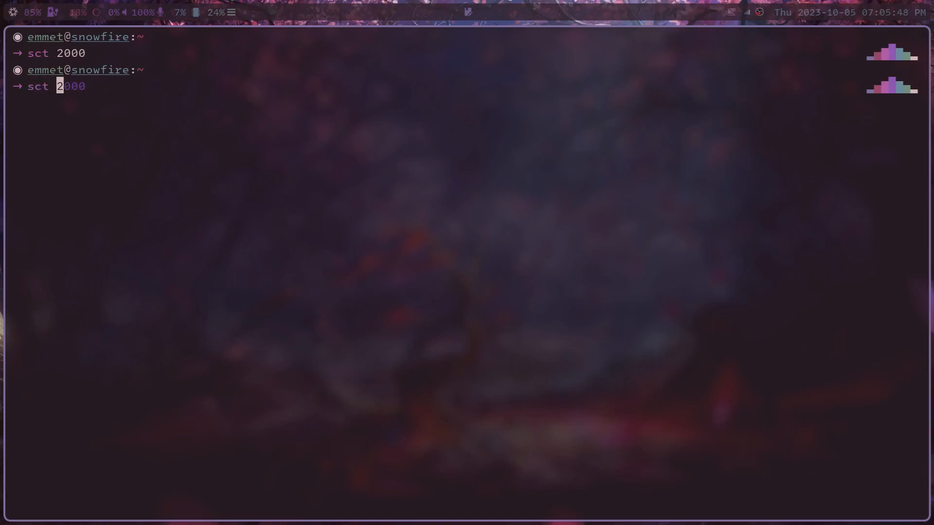
text(8)
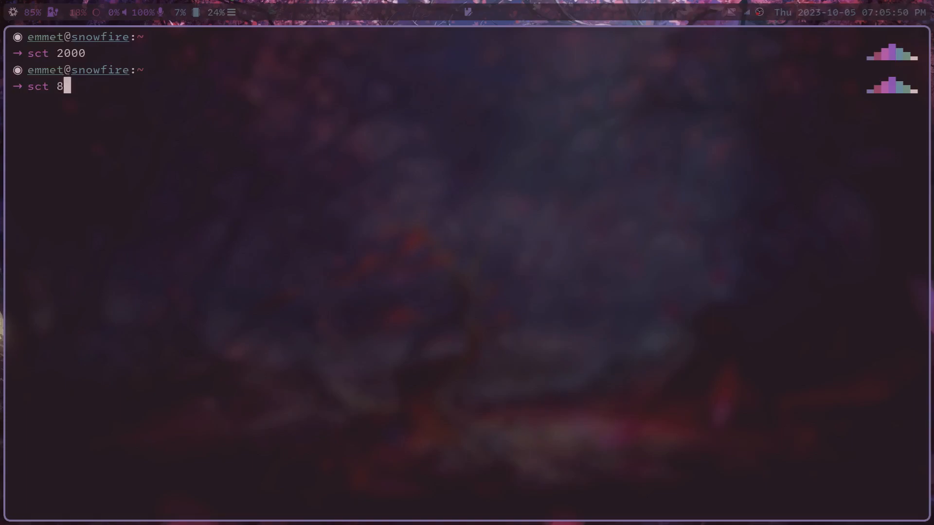
text(000)
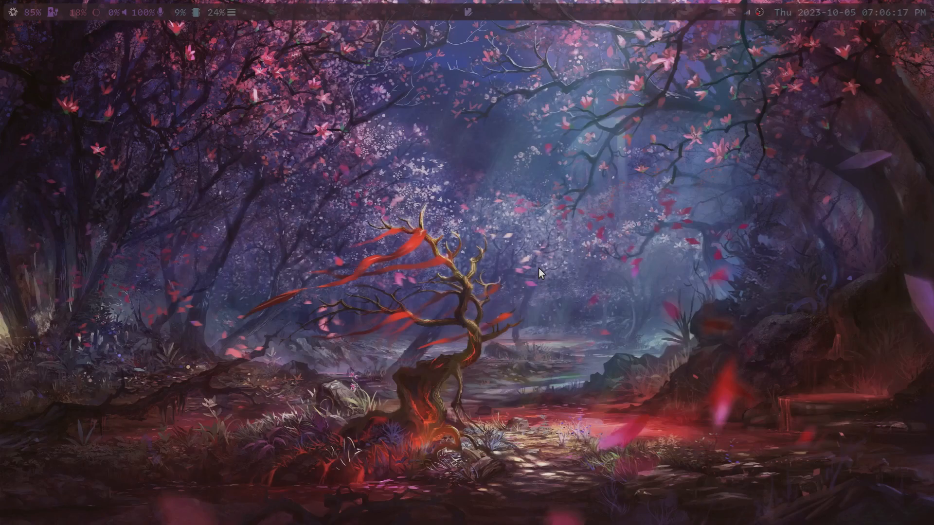
mouse_move(515, 283)
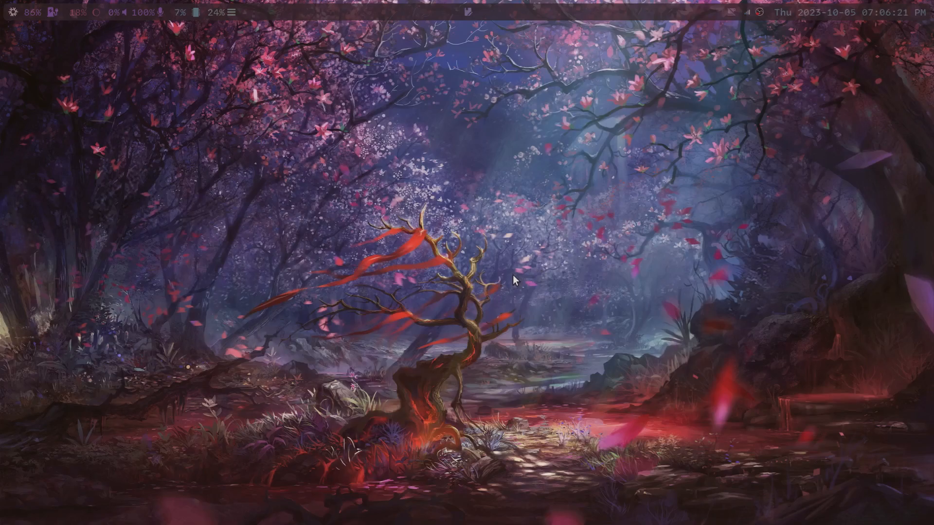
mouse_move(501, 287)
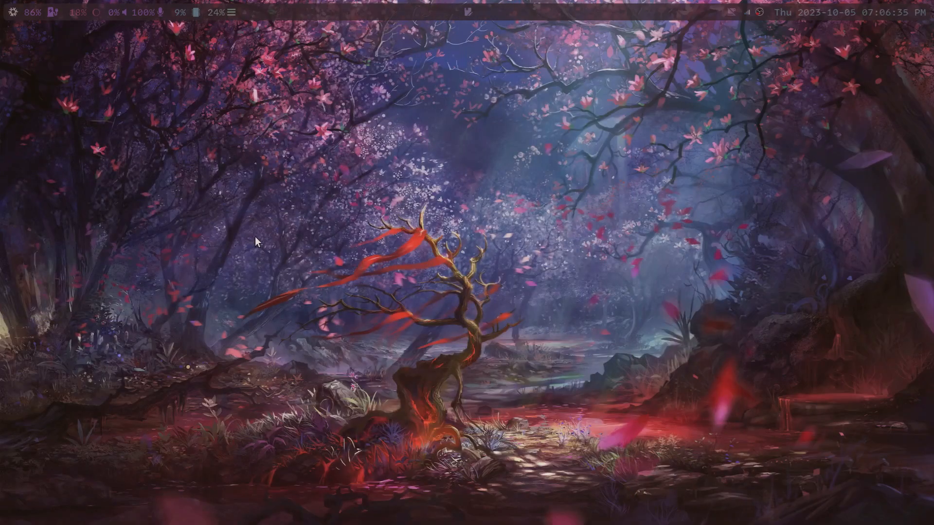
mouse_move(244, 287)
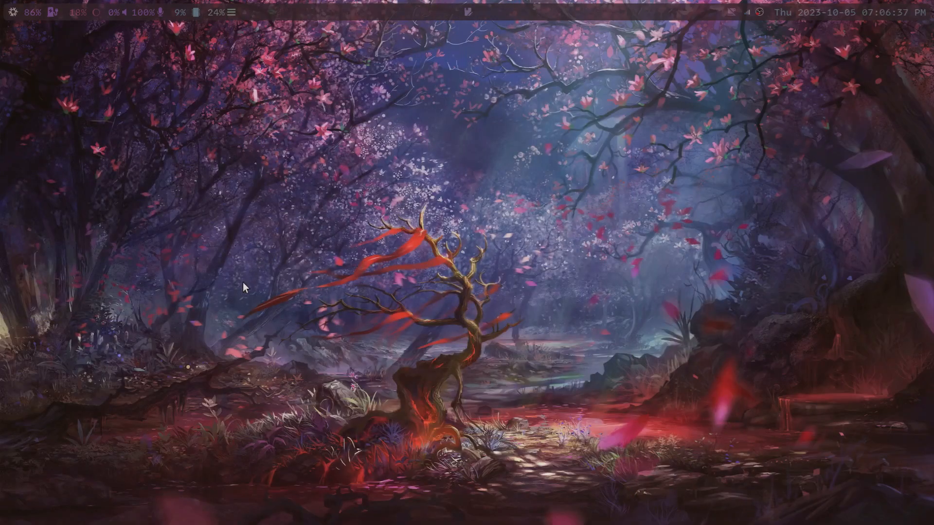
mouse_move(239, 255)
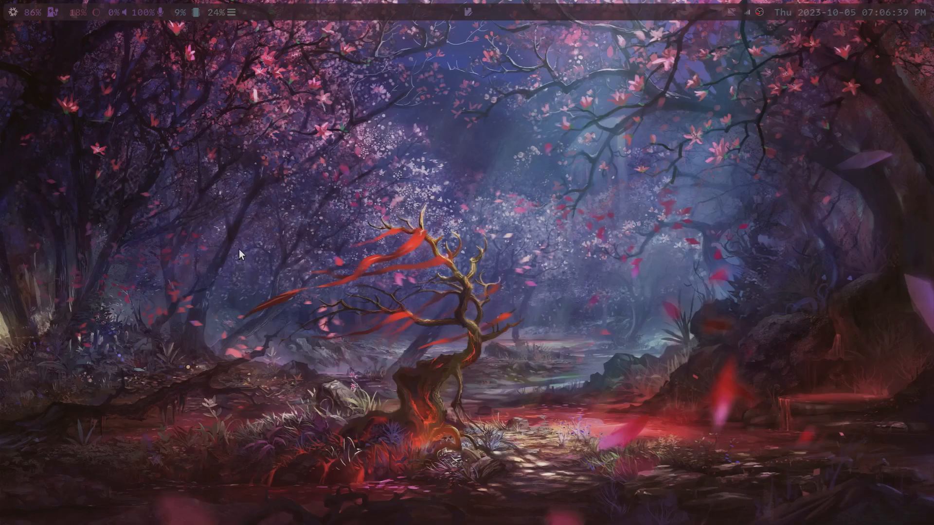
mouse_move(214, 196)
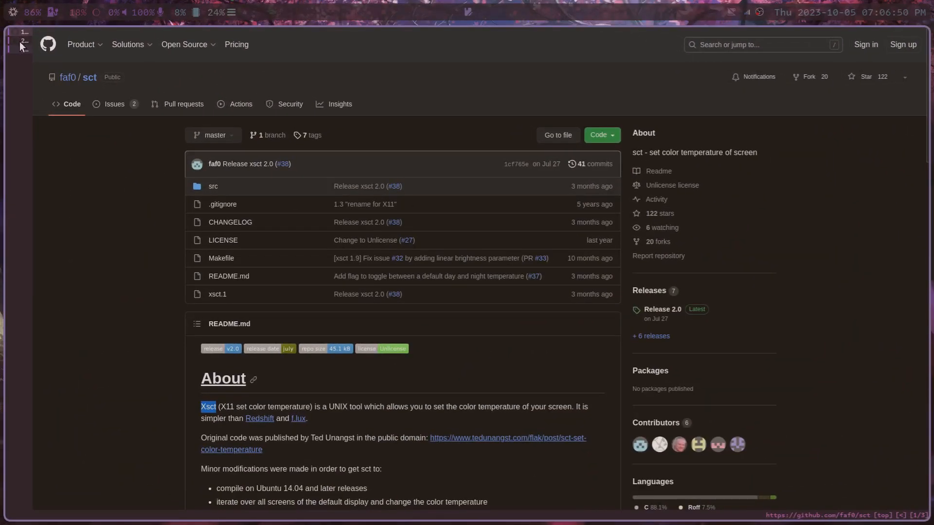
mouse_move(21, 46)
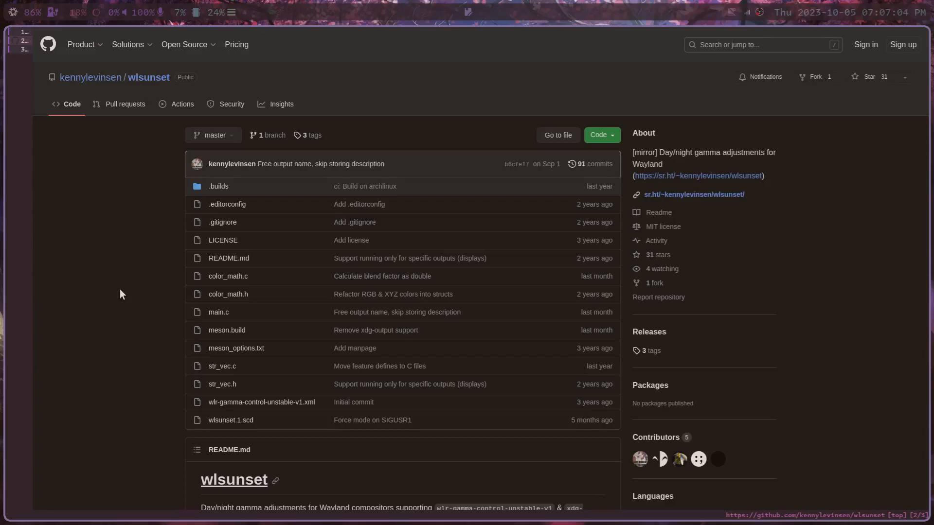
mouse_move(109, 215)
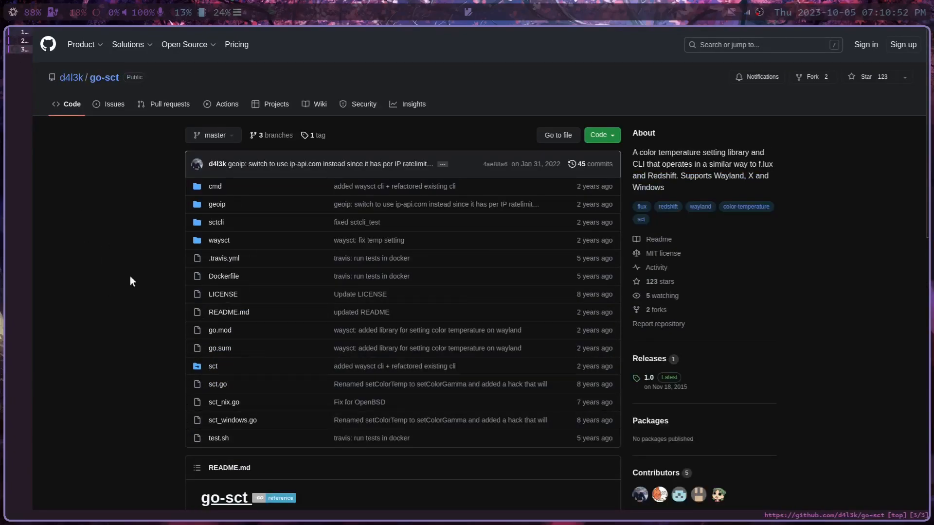
scroll(down, 3)
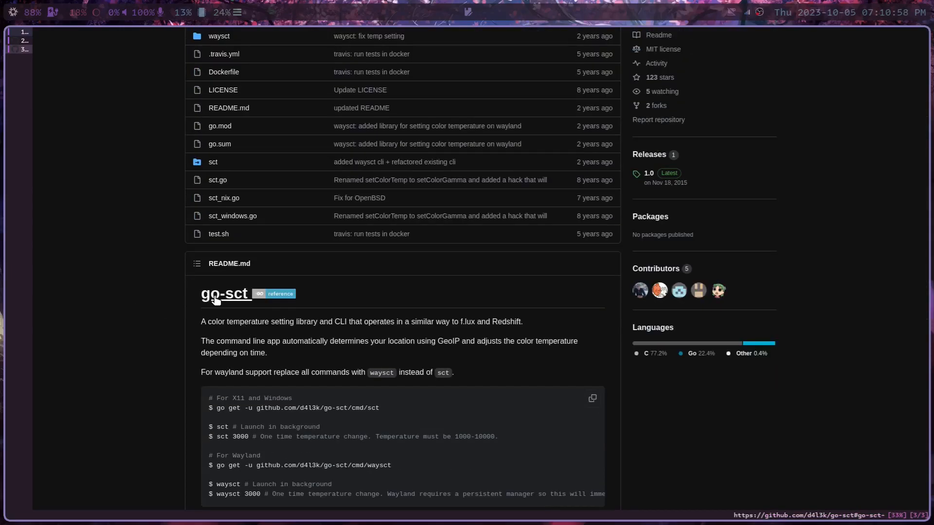
mouse_move(191, 313)
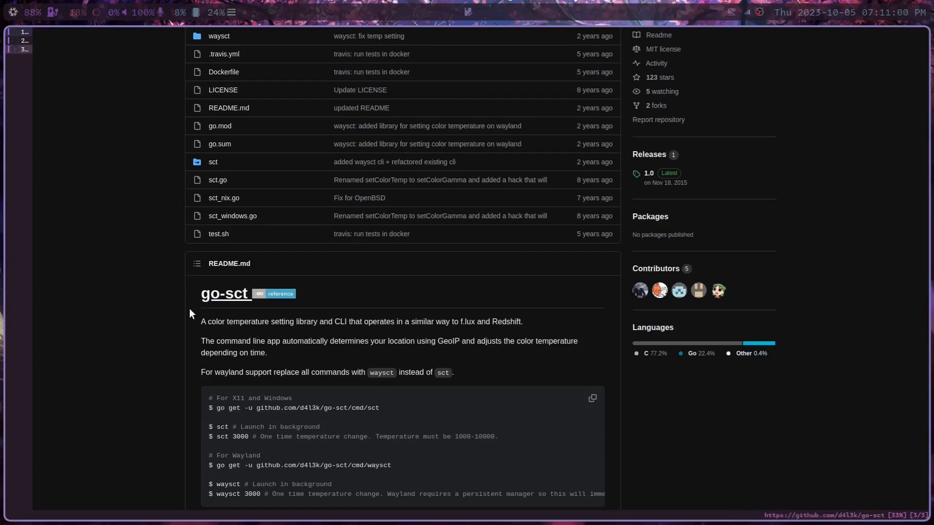
mouse_move(157, 348)
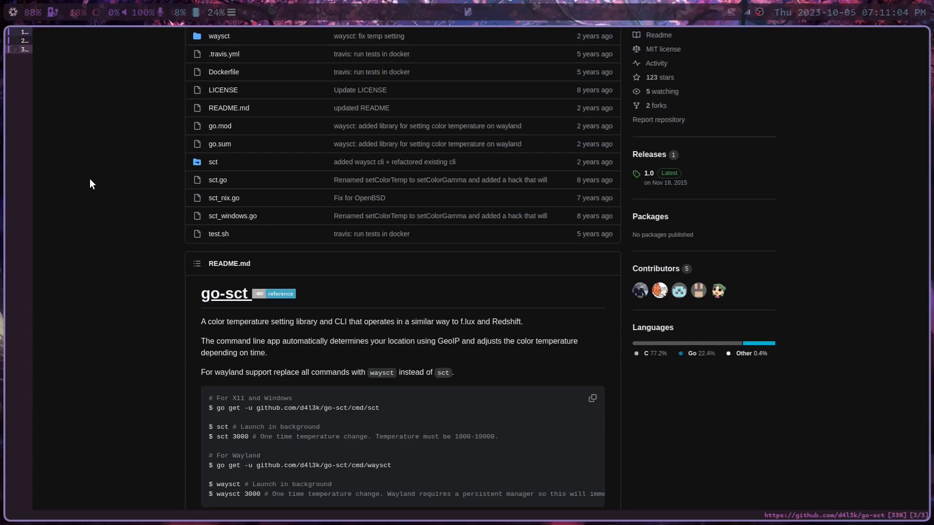
mouse_move(88, 194)
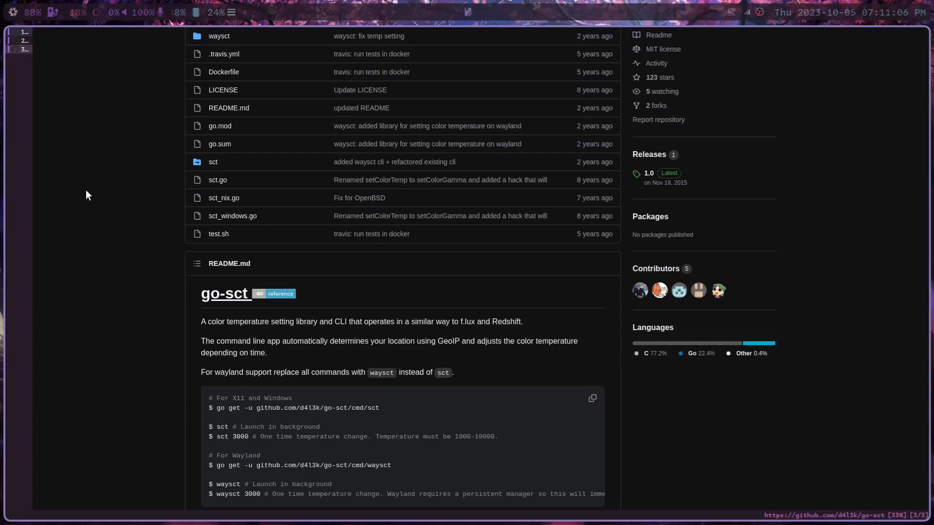